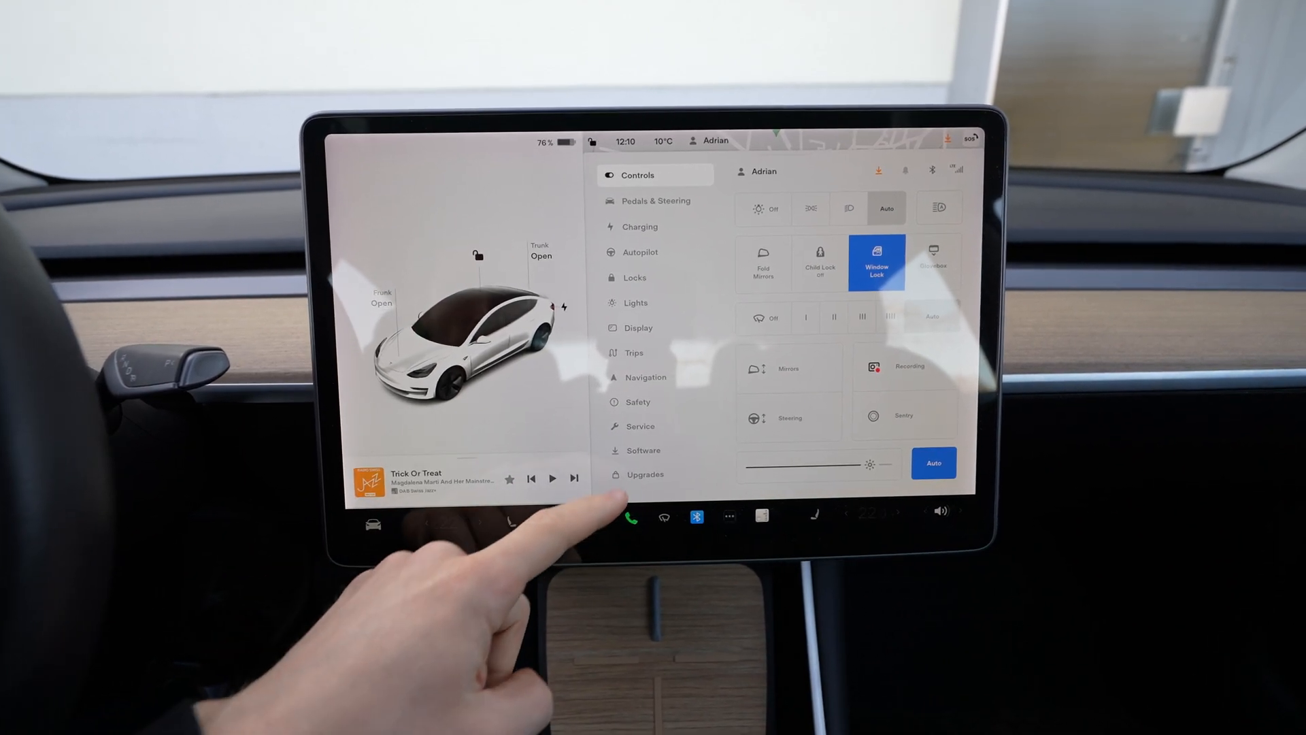
- Bring up the Software page where the Service Mode prompt is triggered
left_click(639, 426)
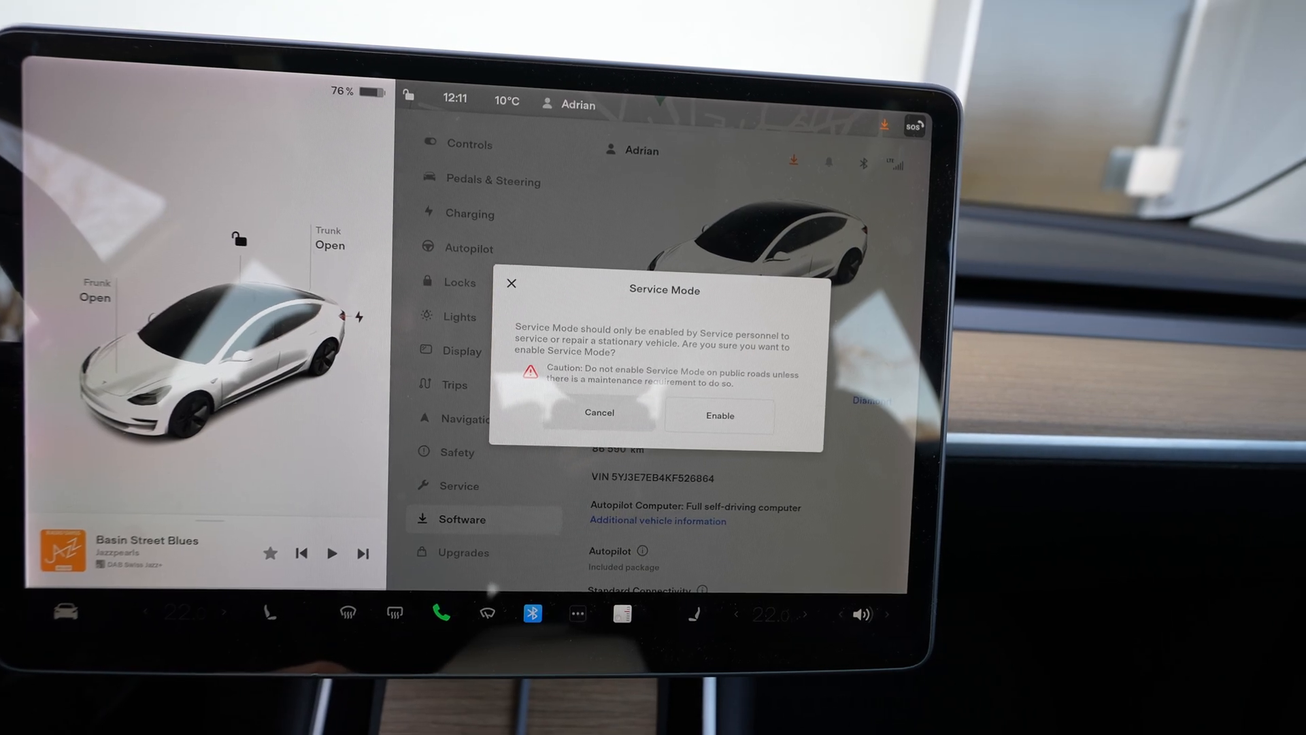
- Confirm enabling Service Mode and show its Vehicle Info overview with VIN and firmware
left_click(720, 415)
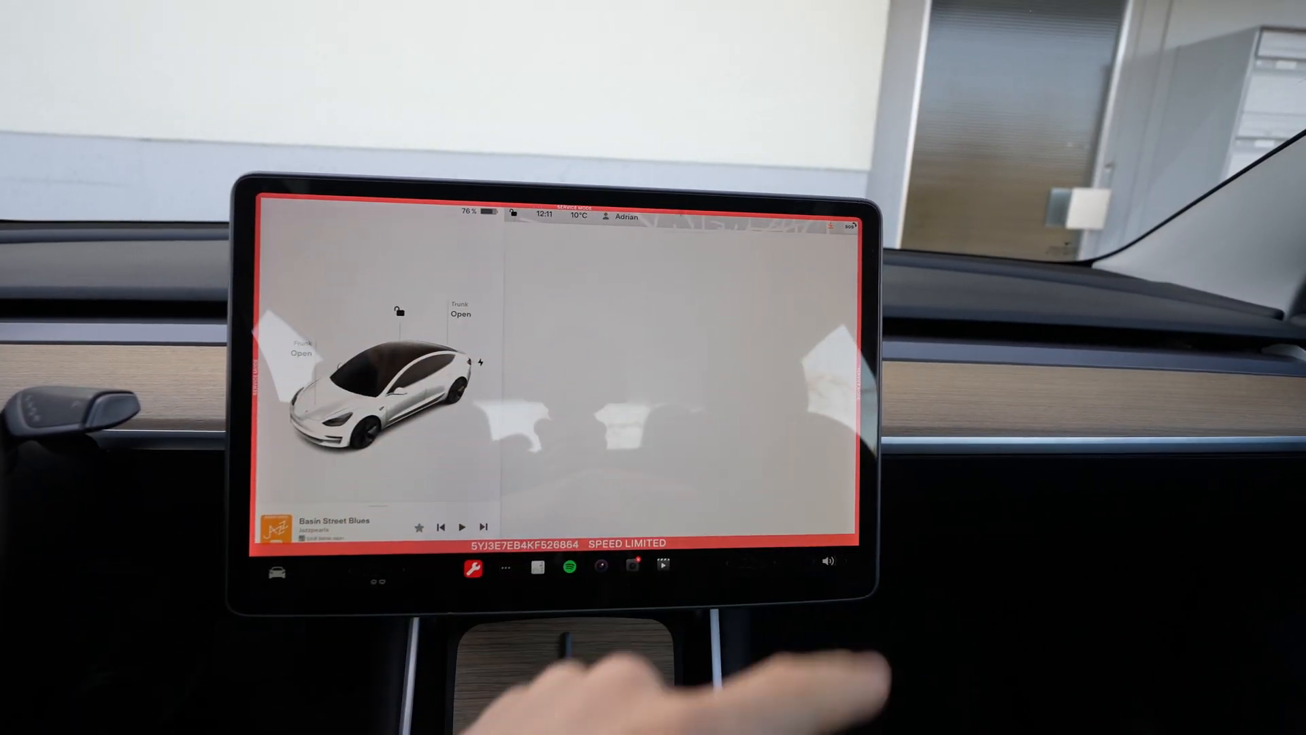
left_click(474, 572)
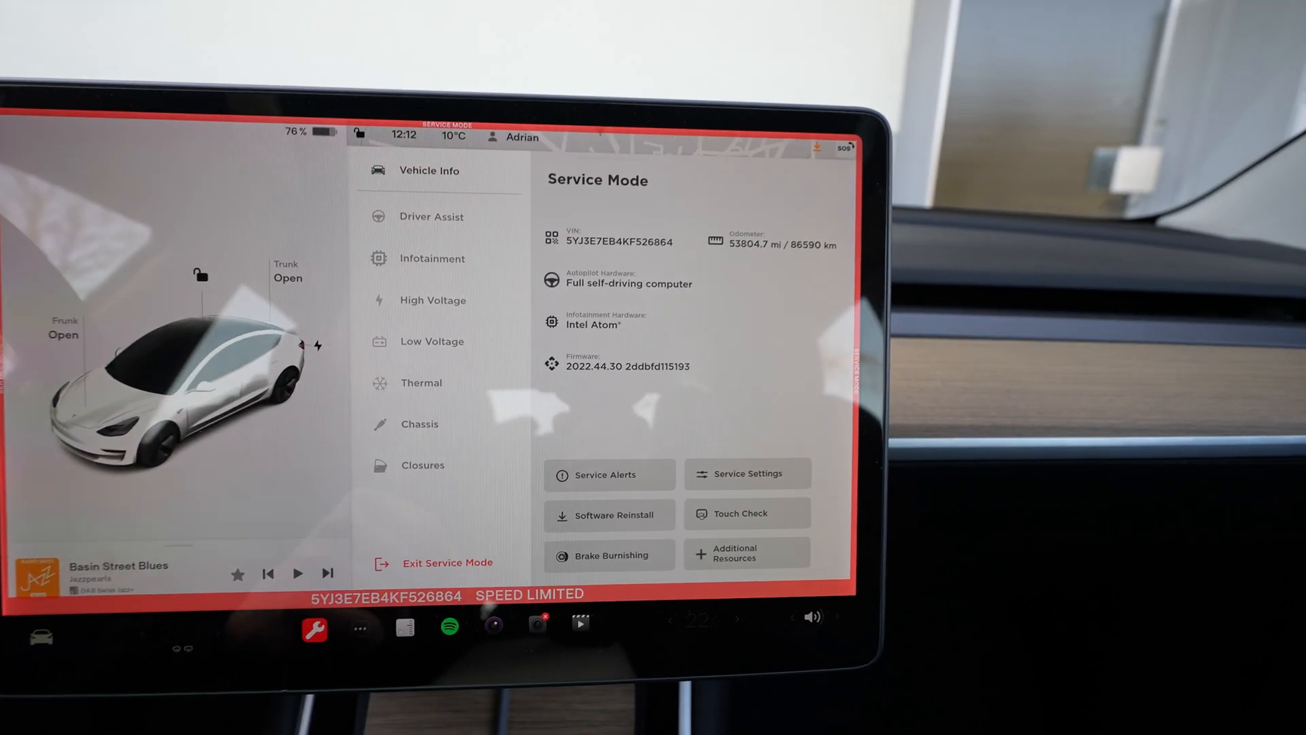
- Review Service Alerts, expanding a recent alert and filtering to alerts from all sources
left_click(609, 474)
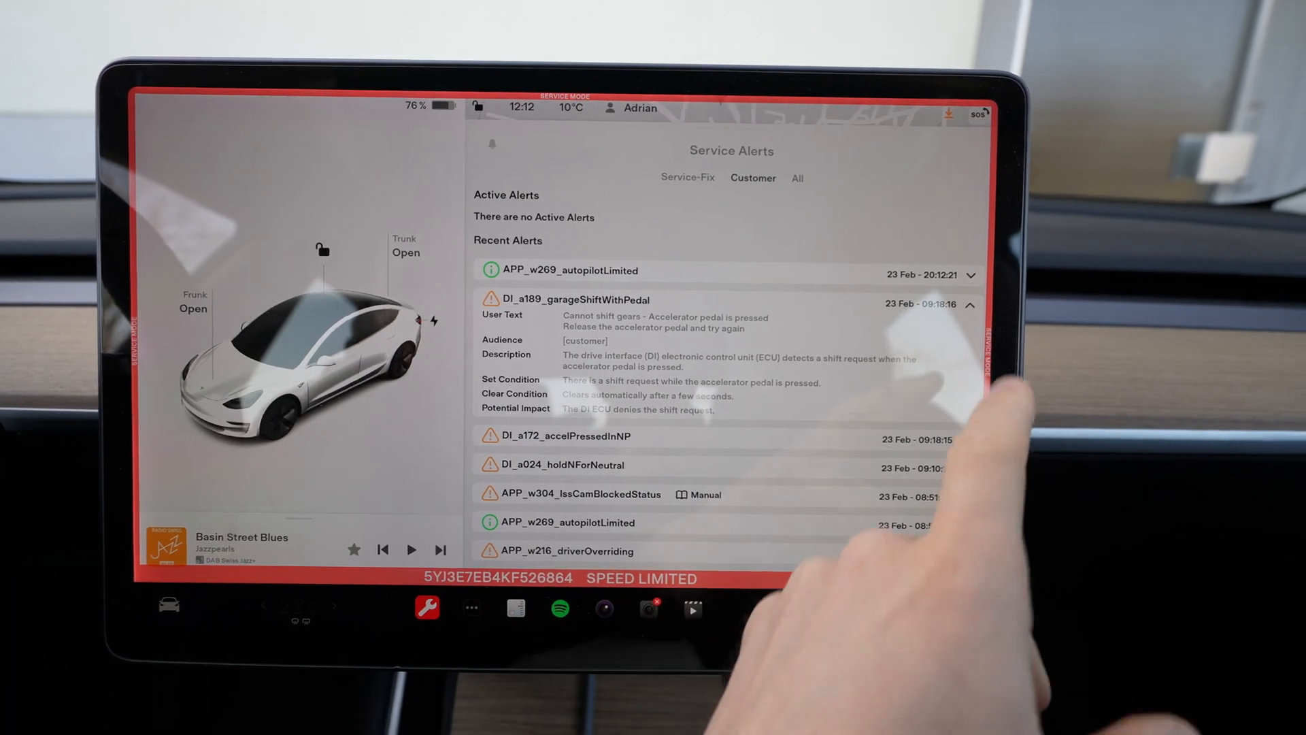
left_click(971, 304)
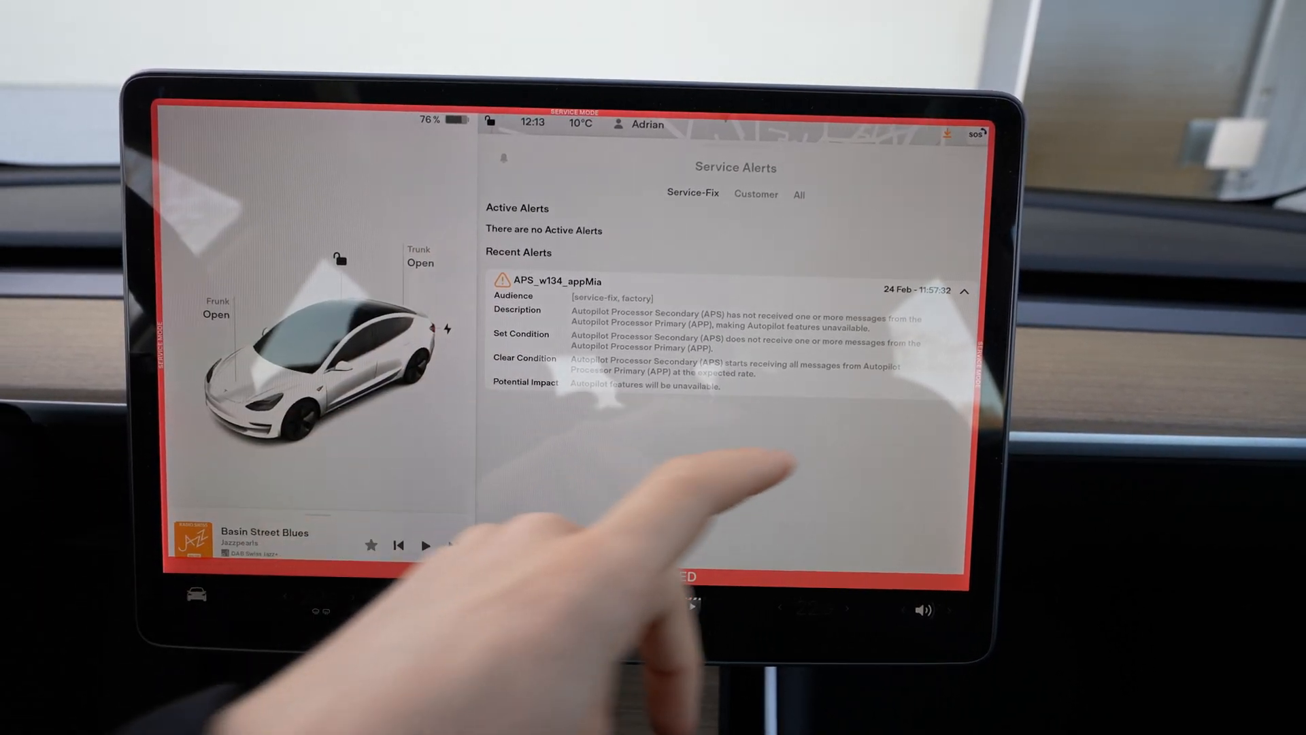
left_click(968, 290)
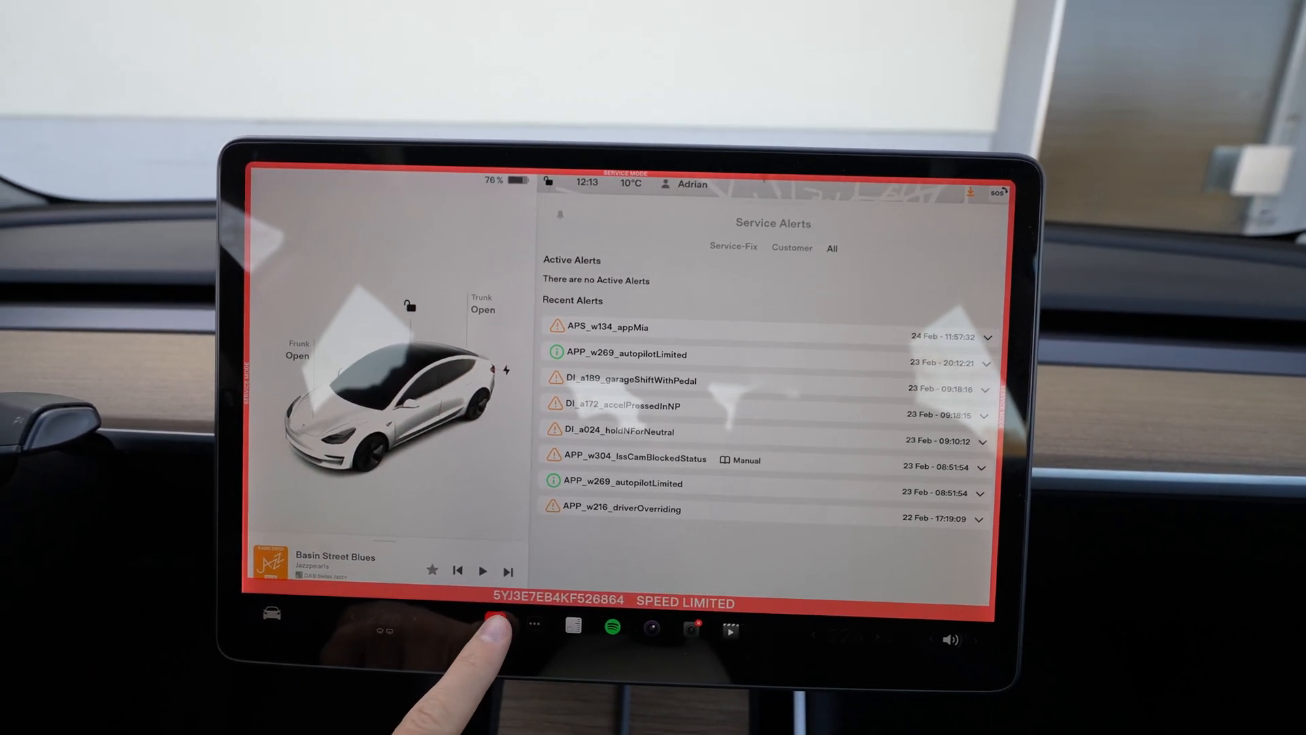
- View the Service Settings overrides from the overview, then close them back to the map
left_click(491, 626)
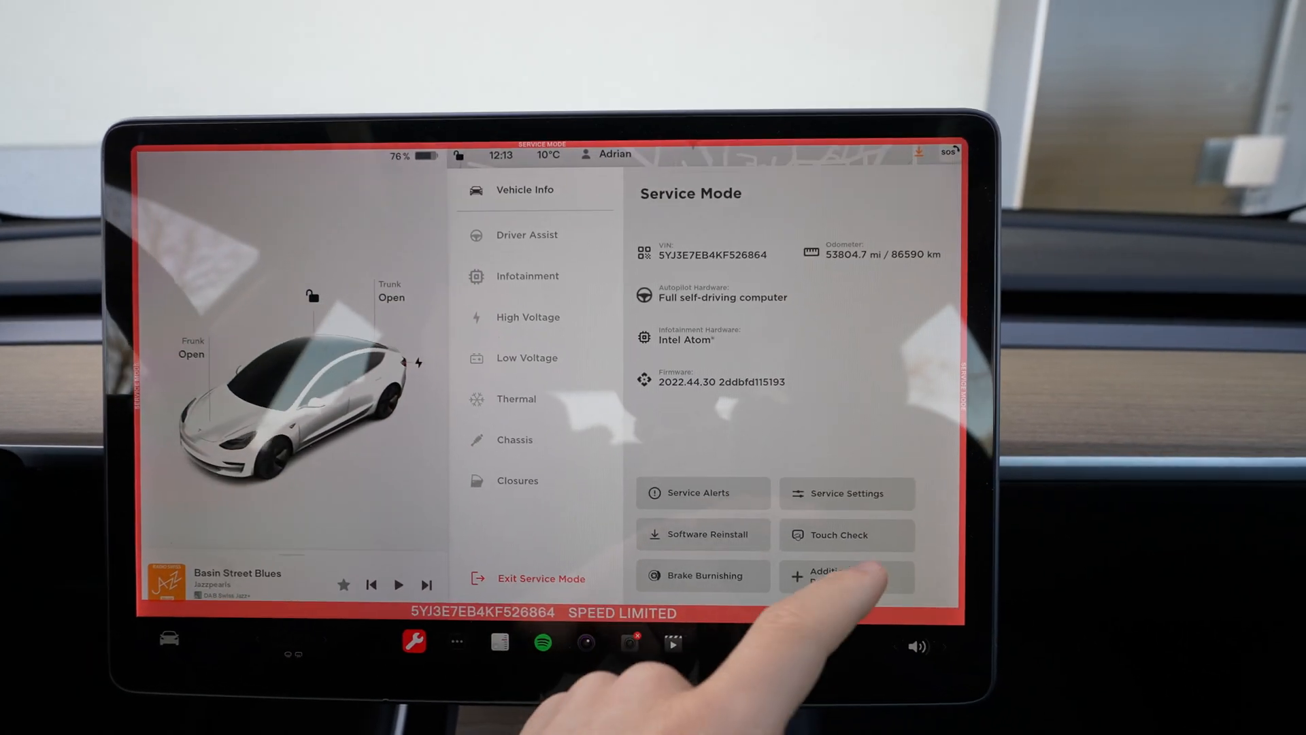
left_click(847, 494)
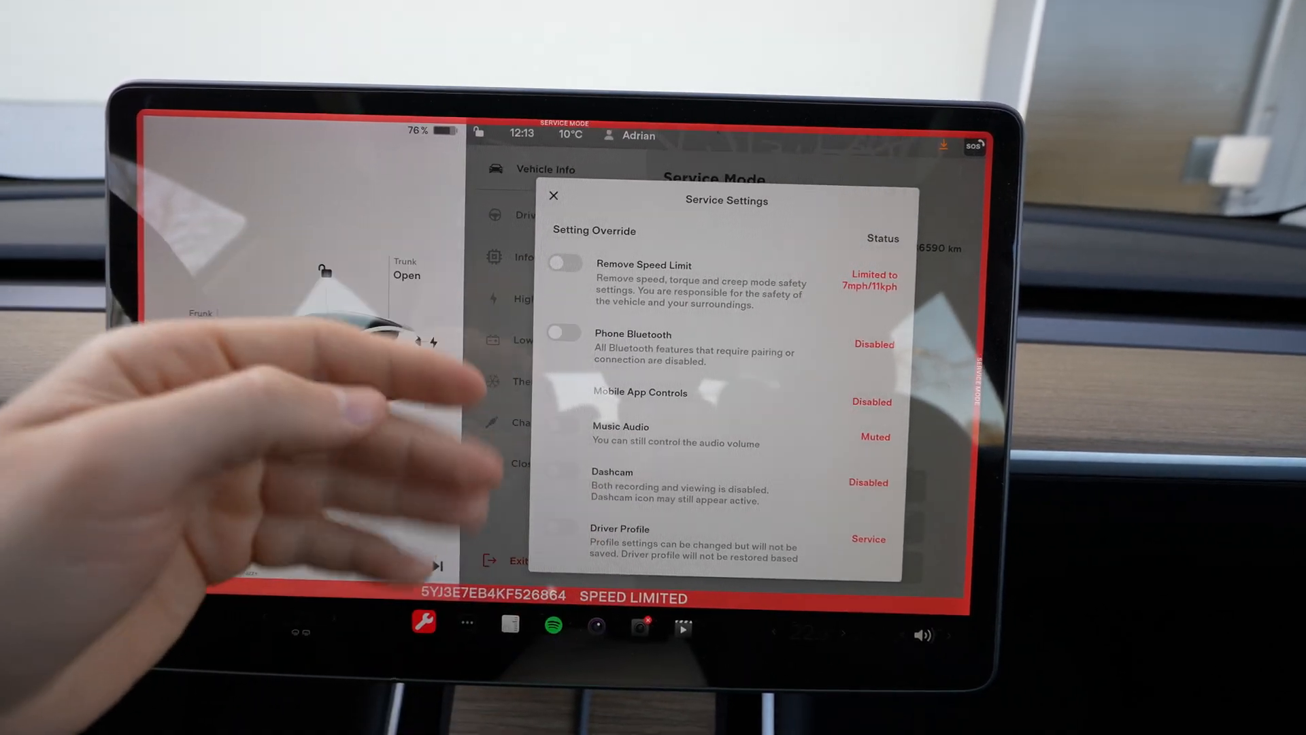
left_click(552, 196)
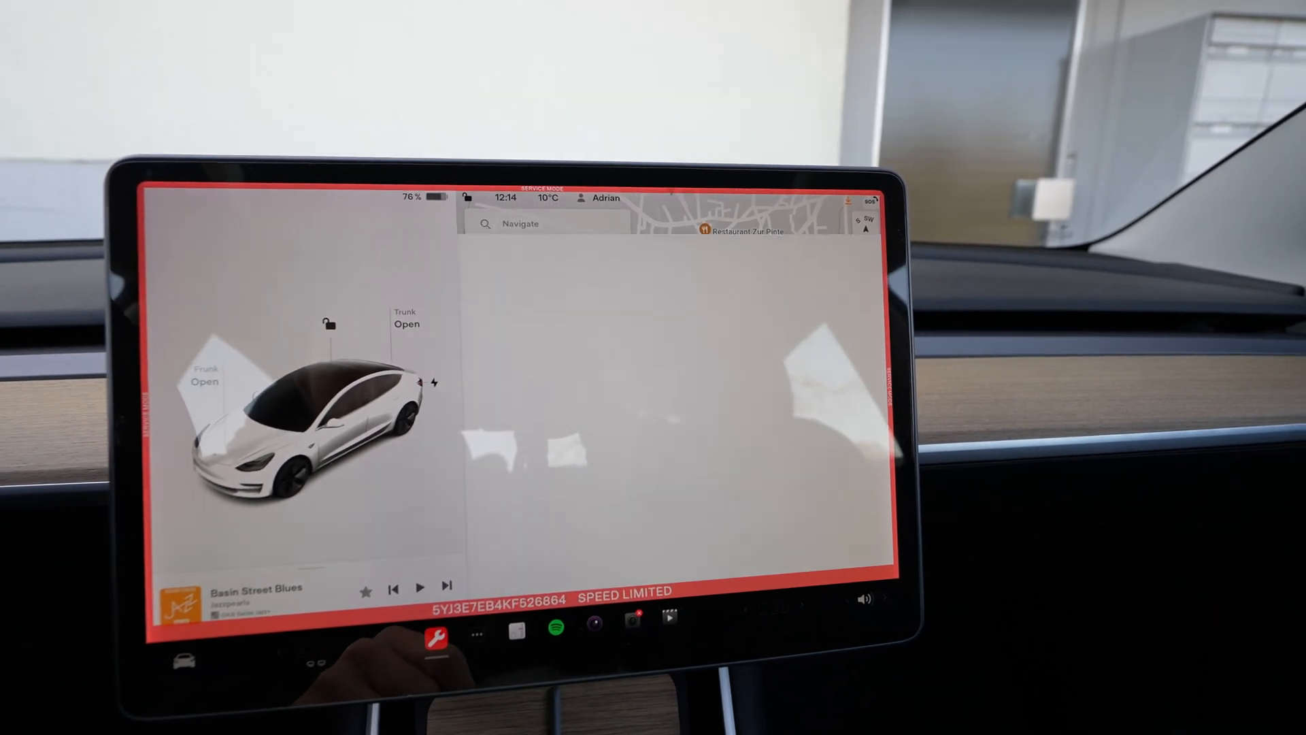
- Show the Driver Assist camera and sensor diagnostics, then the Infotainment connectivity diagram
left_click(435, 641)
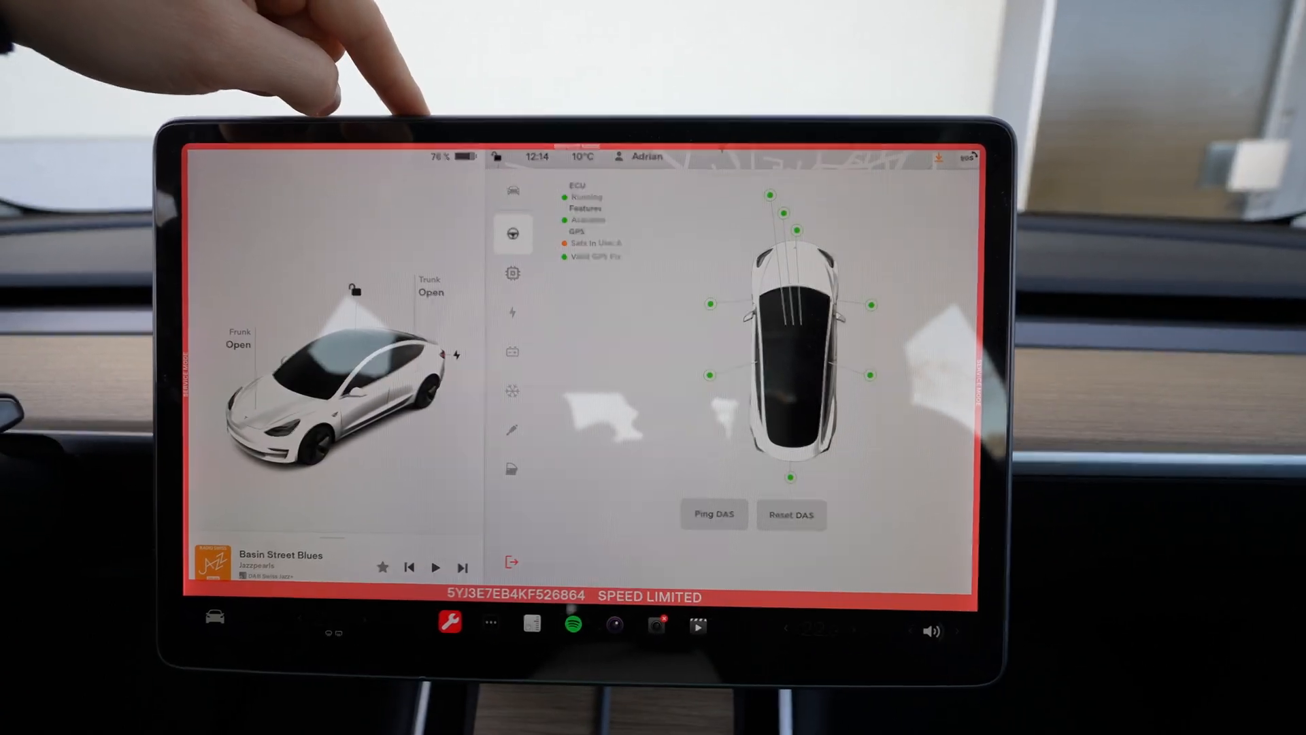
left_click(512, 234)
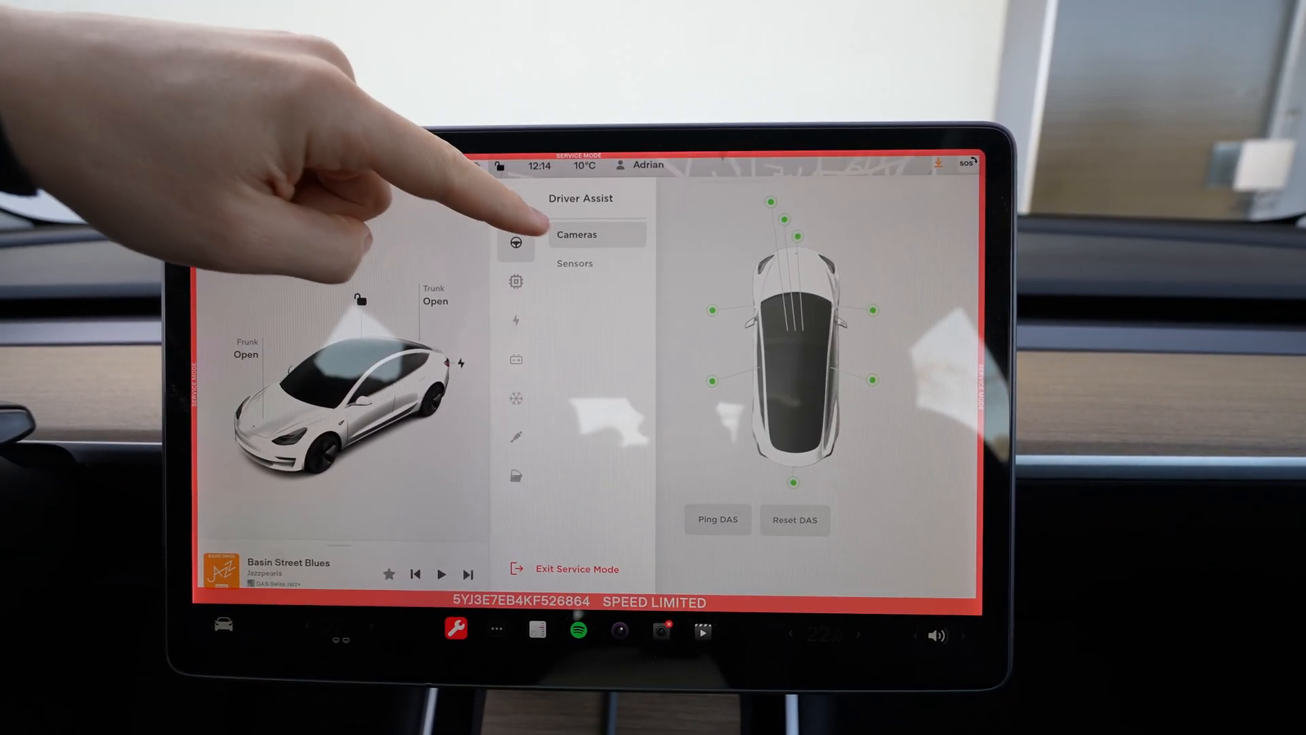
left_click(574, 264)
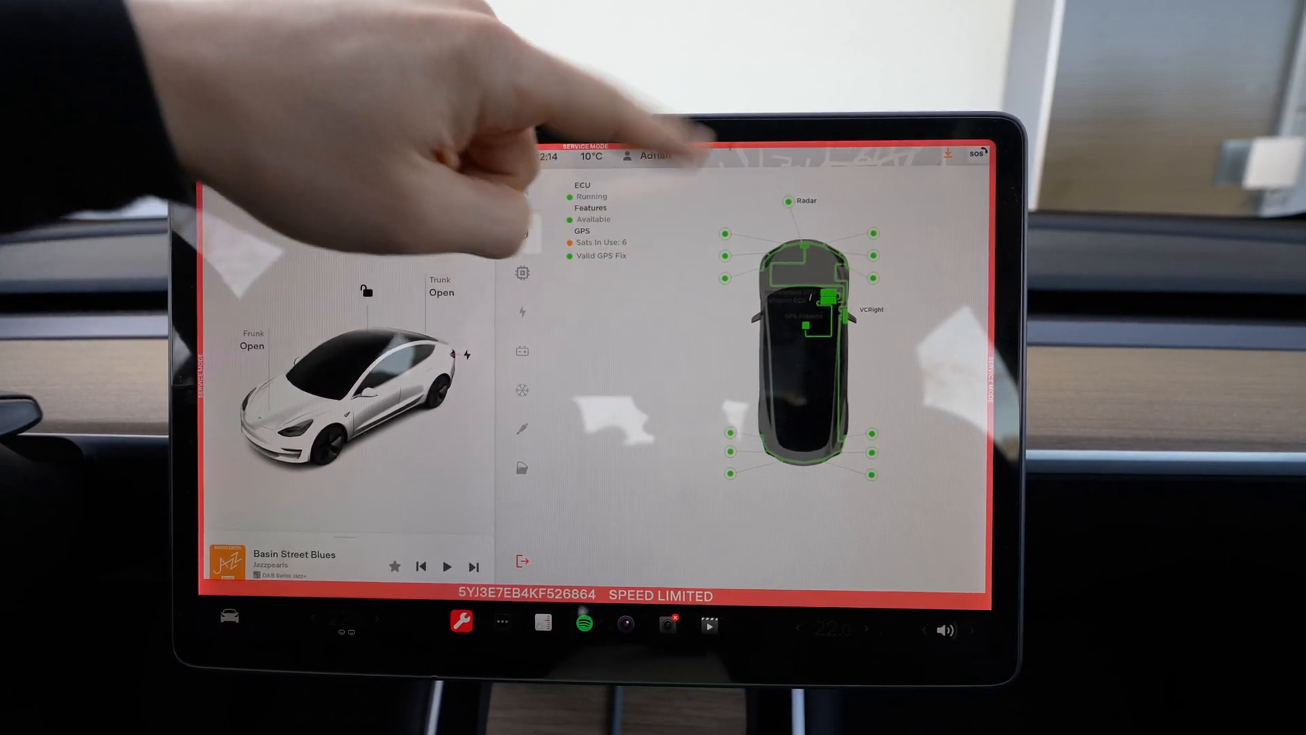
left_click(531, 271)
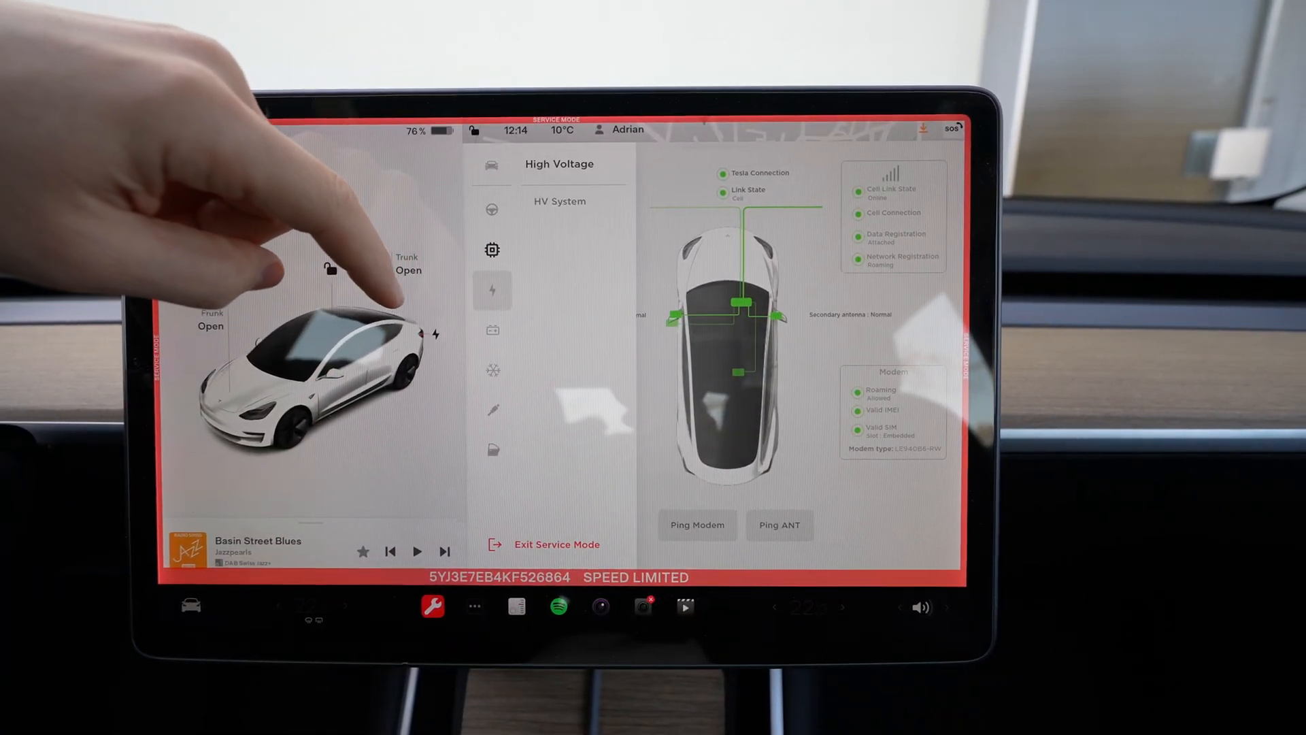
- Show the High Voltage system diagnostics and start the battery health test
left_click(491, 290)
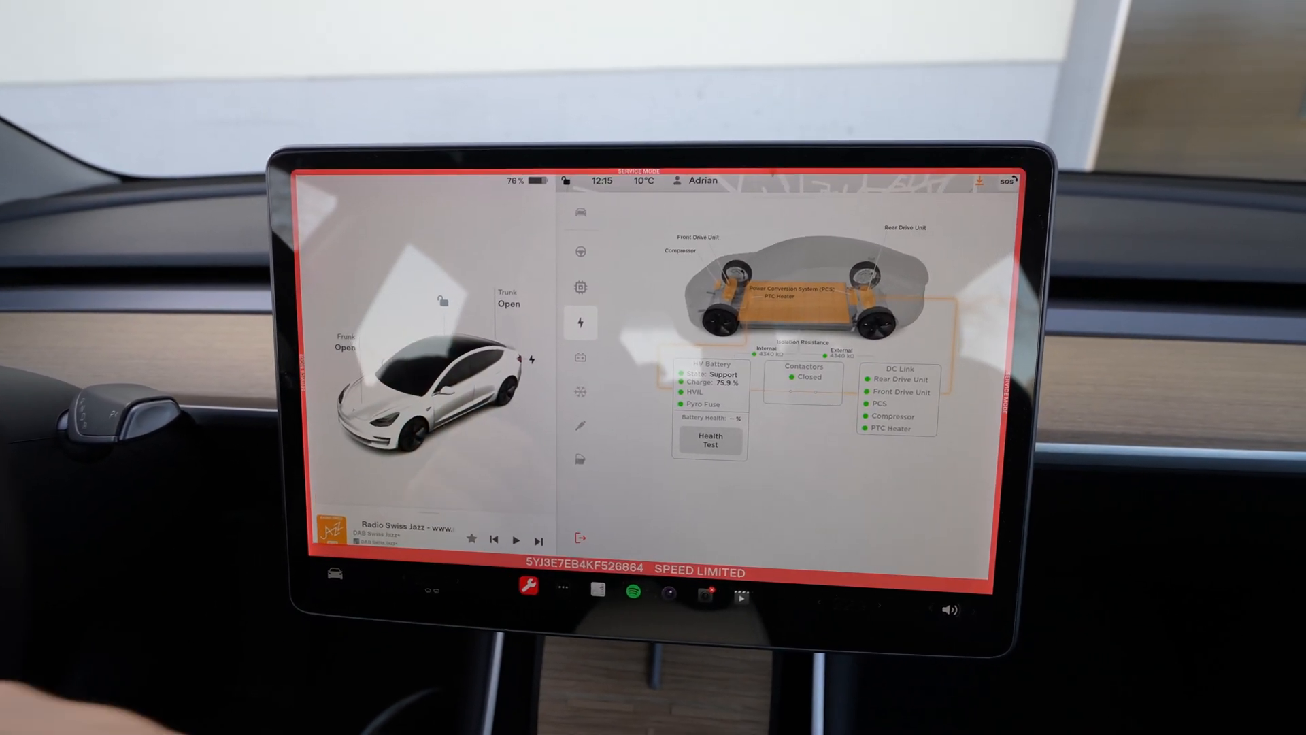
left_click(740, 476)
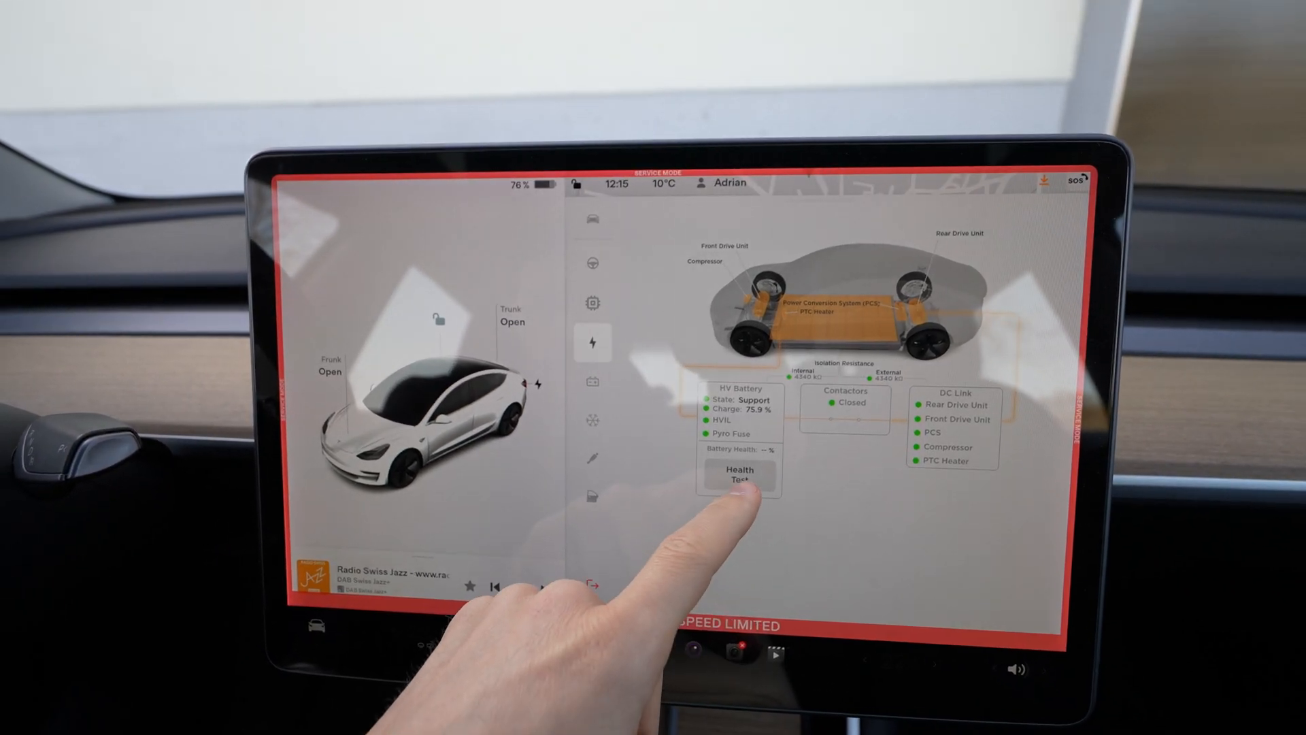
- Run the battery health test and acknowledge the gateway unlock procedure notice
left_click(740, 476)
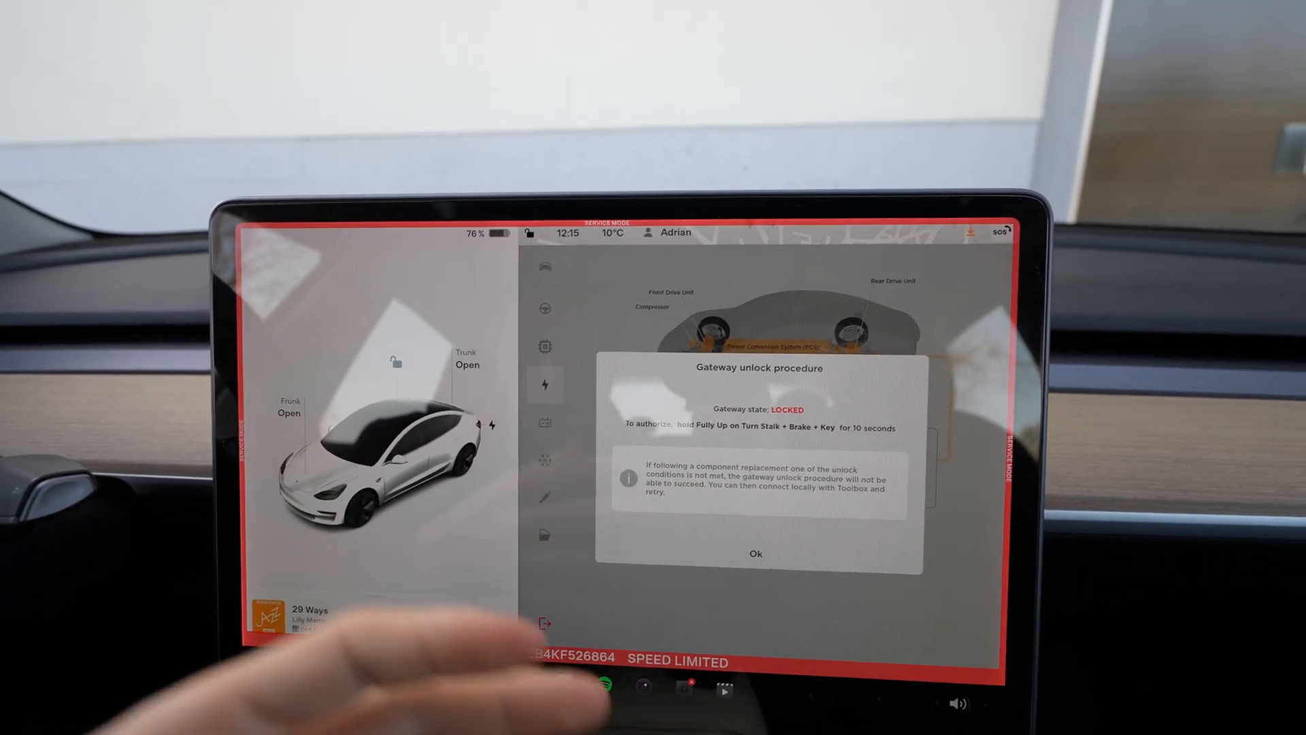
left_click(757, 554)
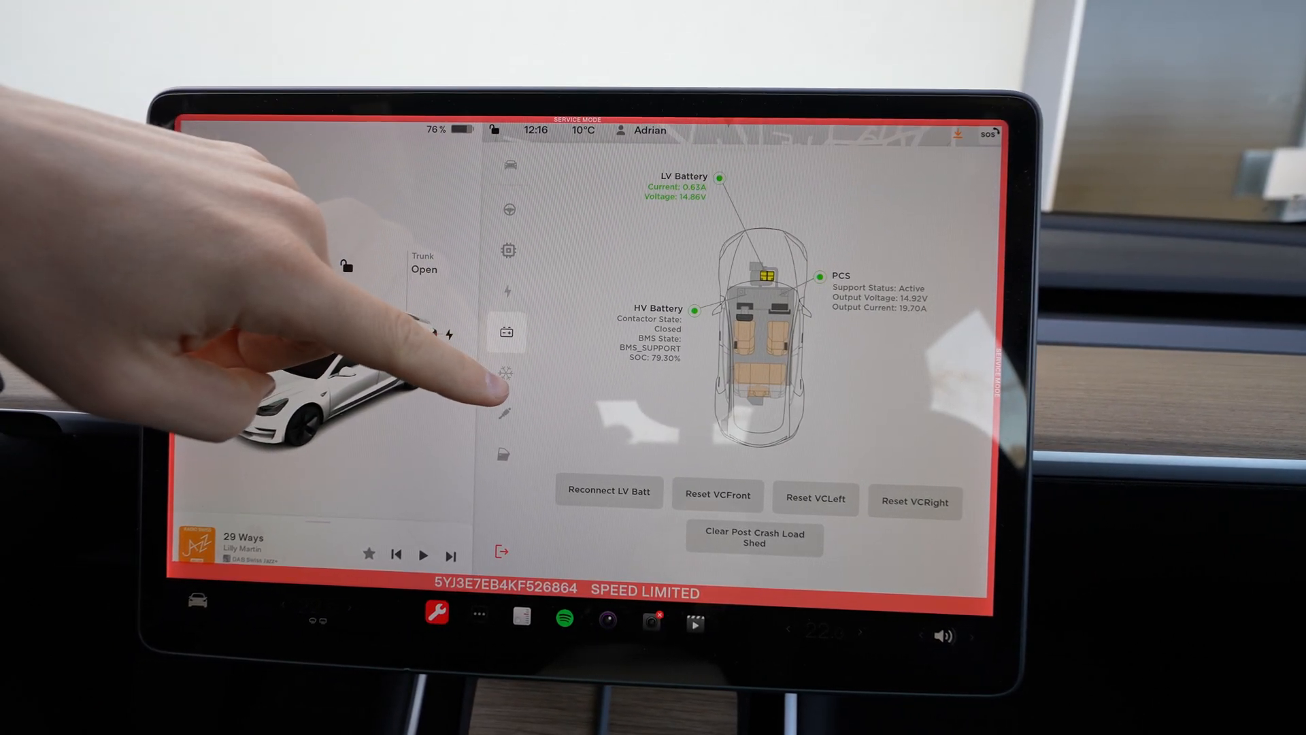
- Show the thermal diagnostics on the way to the chassis steering and tire page
left_click(504, 329)
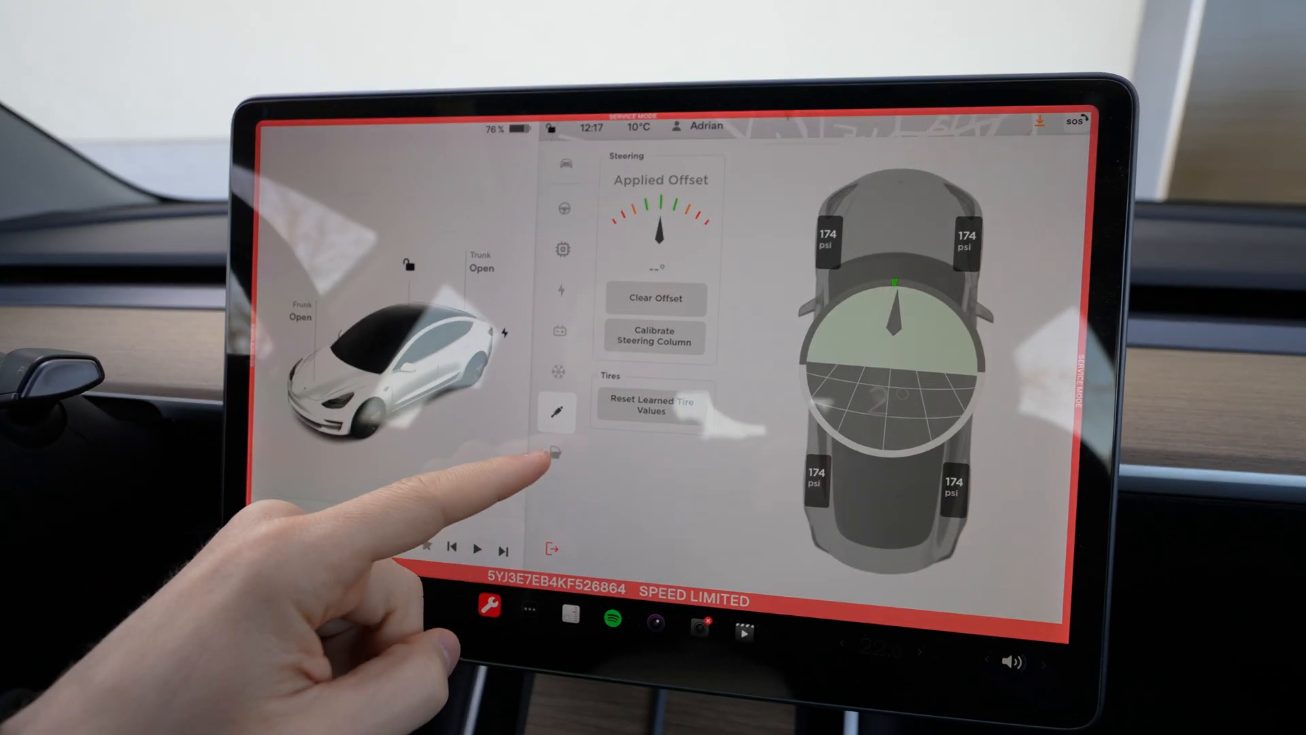
- Expand the diagnostics sidebar from Closures and exit Service Mode to the map
left_click(555, 450)
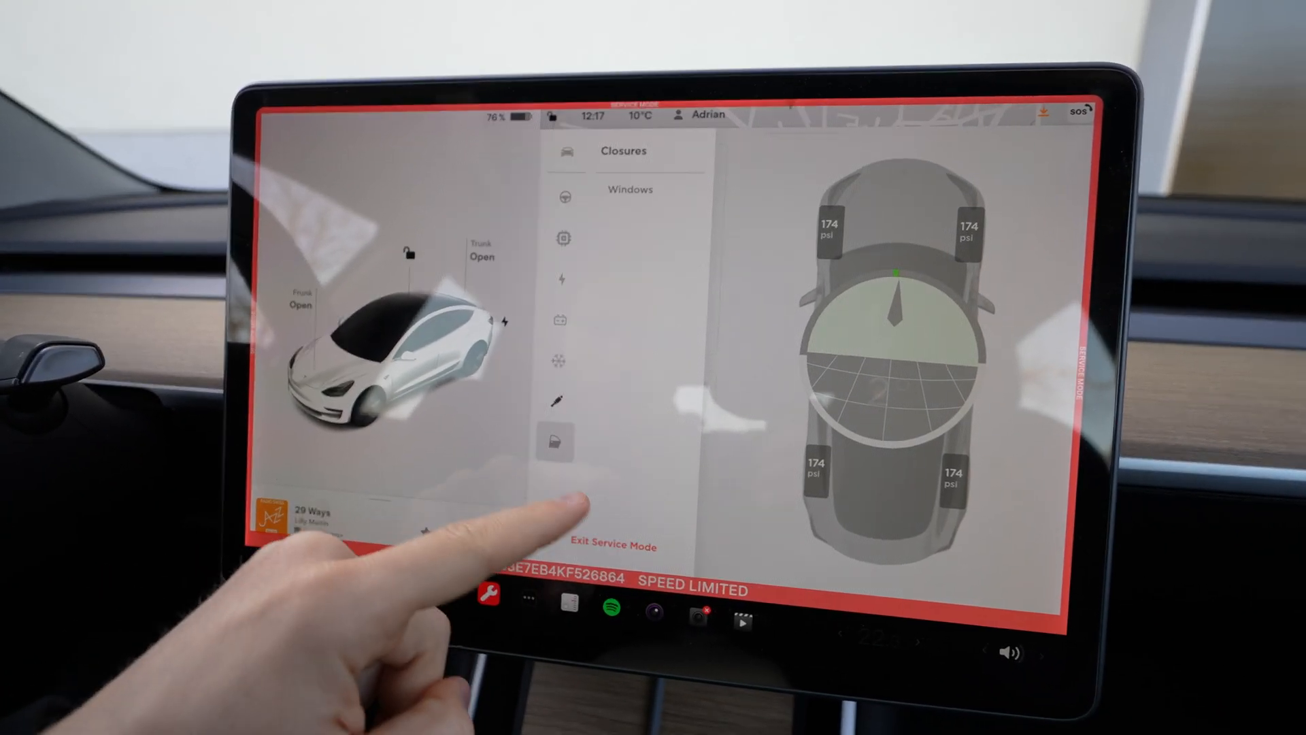
left_click(630, 189)
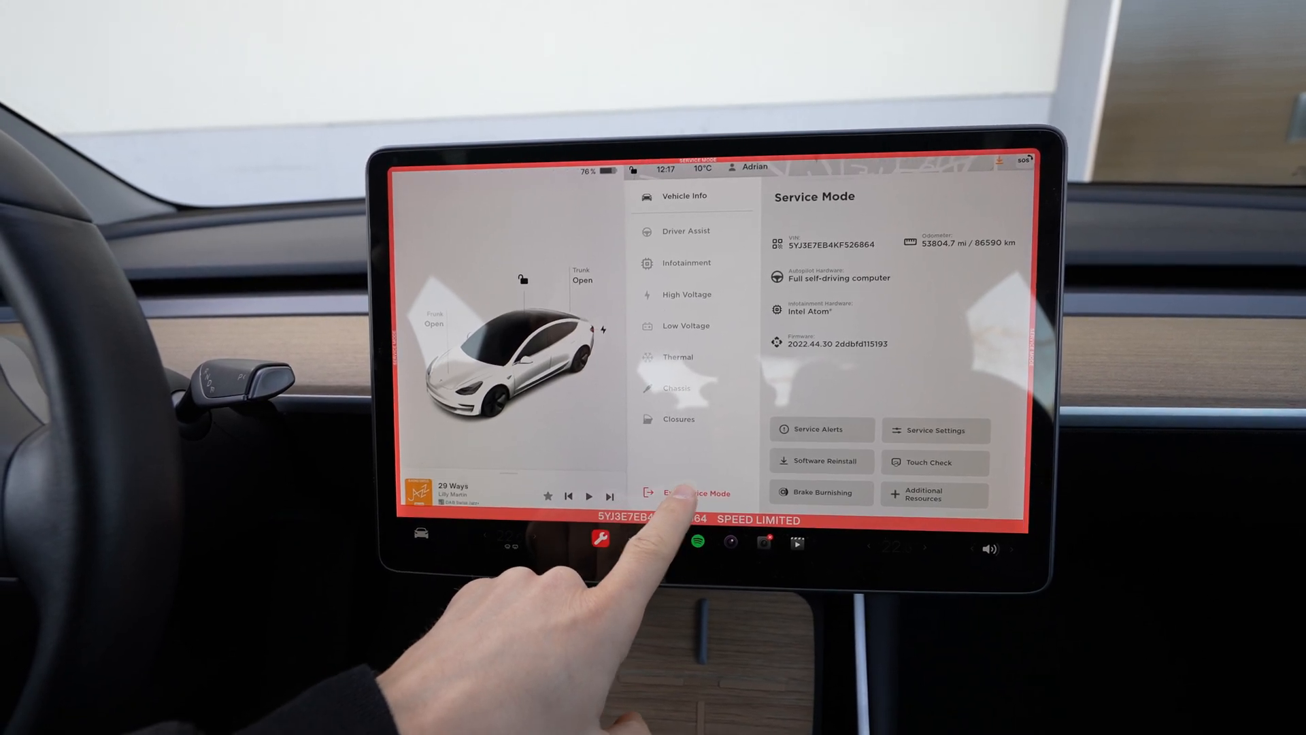
left_click(689, 494)
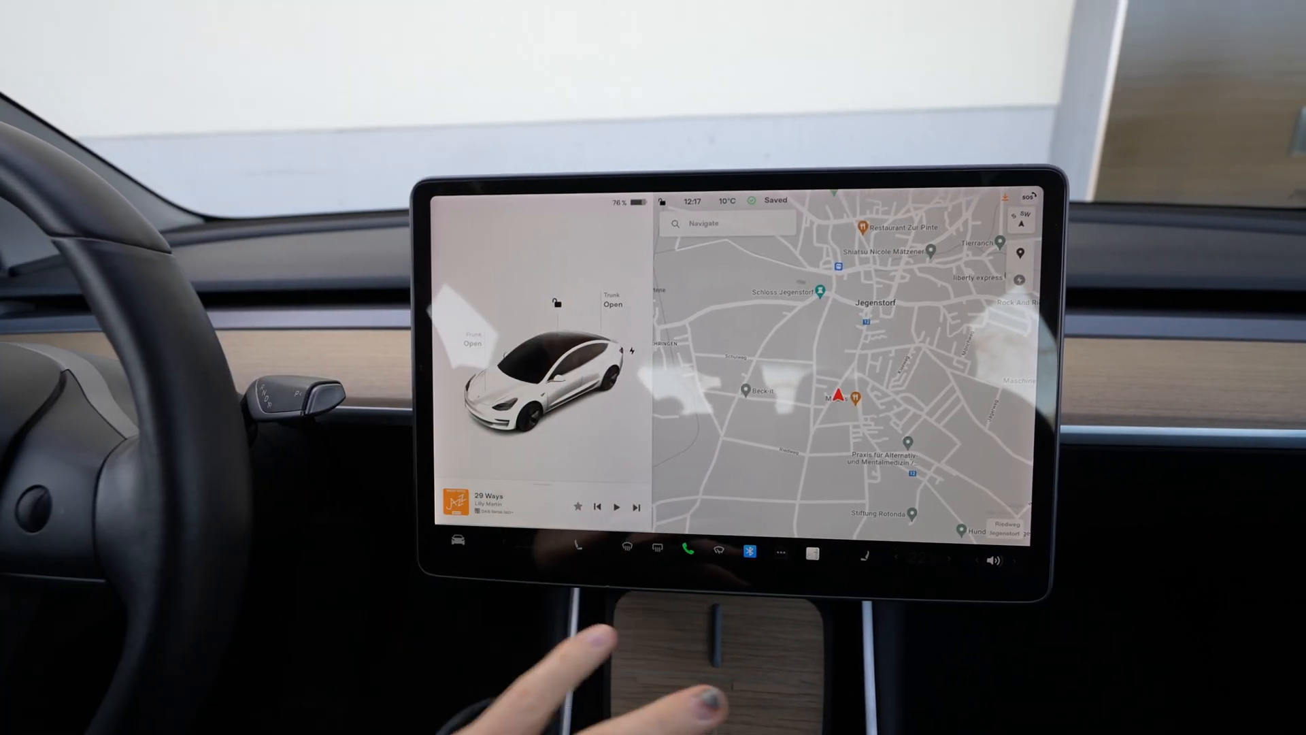